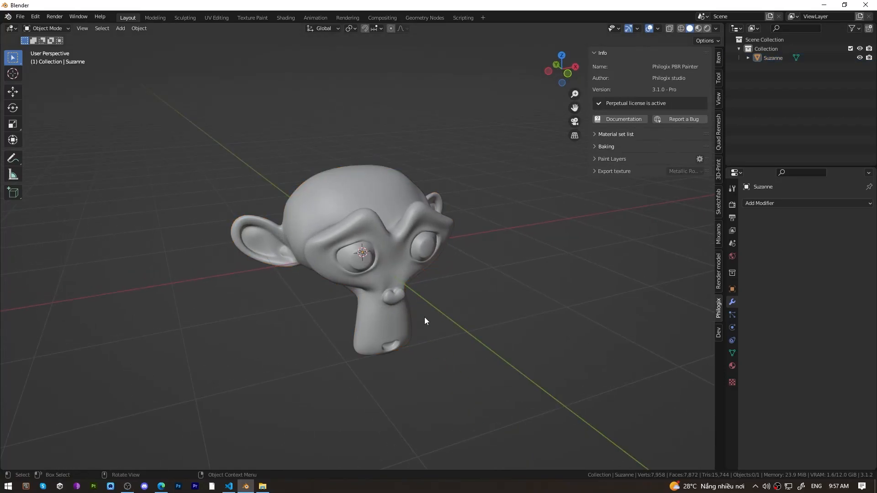
{"action": "mouse_move", "coordinate": [613, 91]}
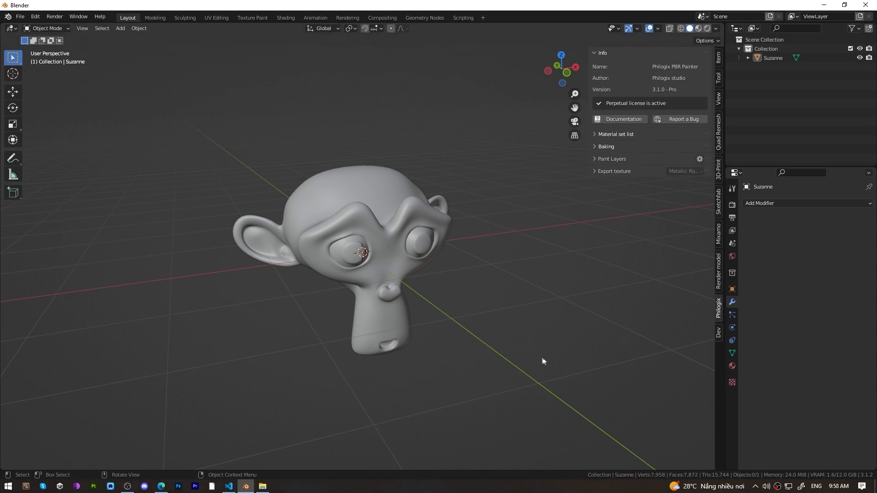
Select Suzanne as the active object for Philogix painting
{"action": "left_click", "coordinate": [595, 52]}
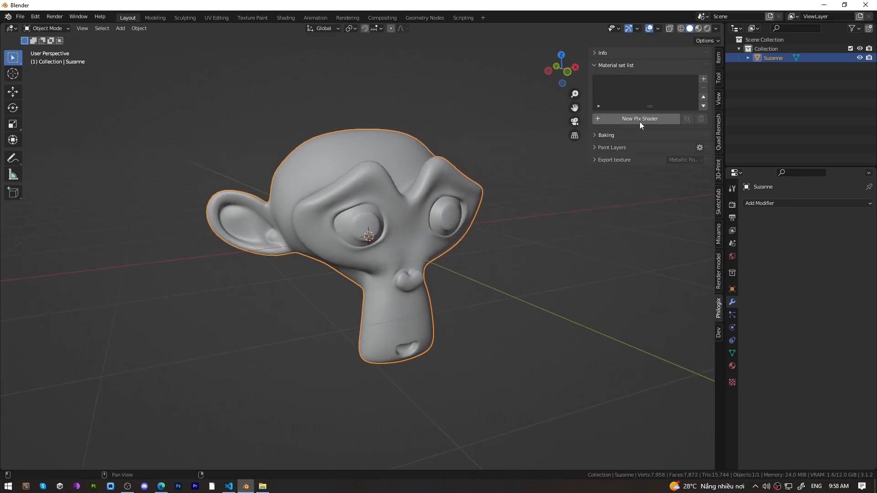
Create a new Pix Shader using the Metallic workflow with default channels
{"action": "left_click", "coordinate": [638, 119]}
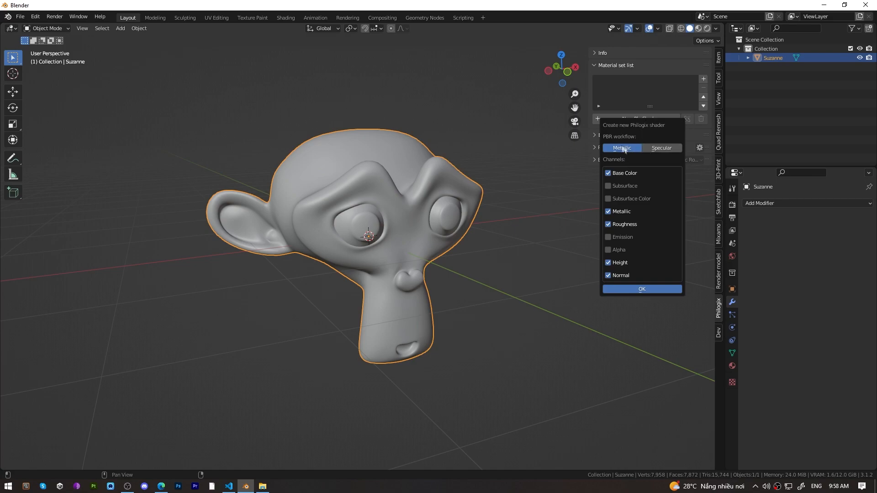
{"action": "left_click", "coordinate": [661, 147]}
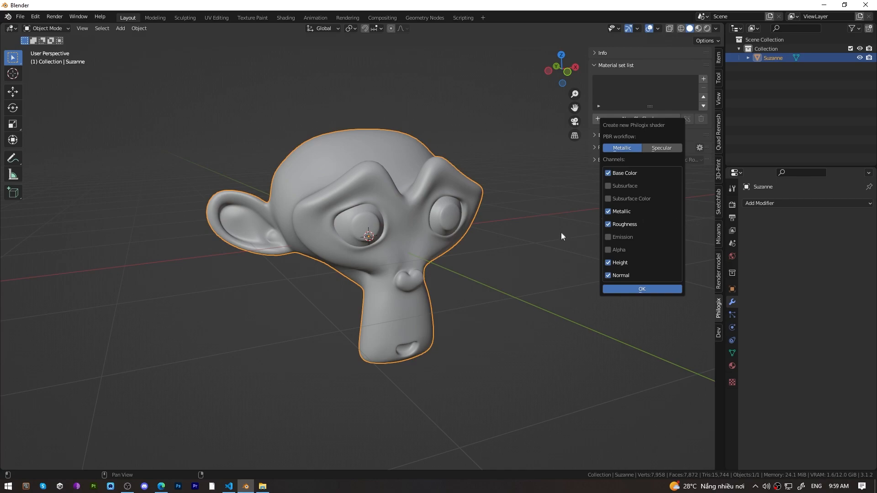
{"action": "mouse_move", "coordinate": [580, 192]}
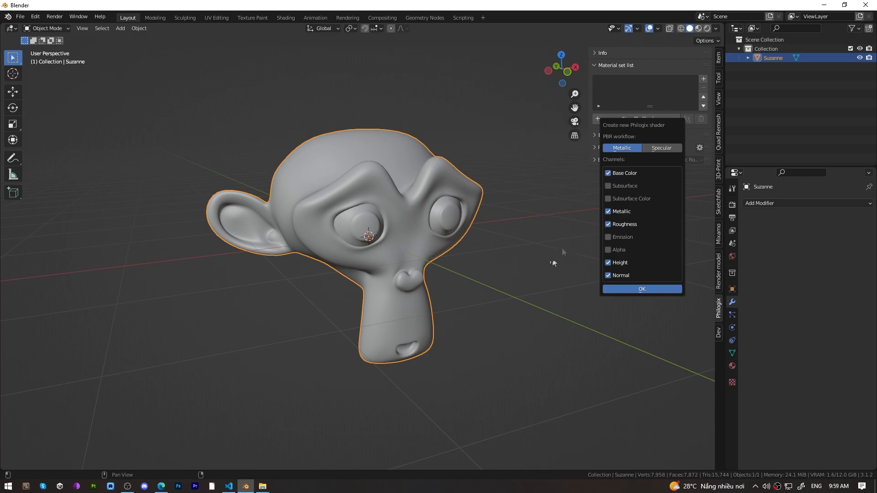
{"action": "left_click", "coordinate": [641, 289]}
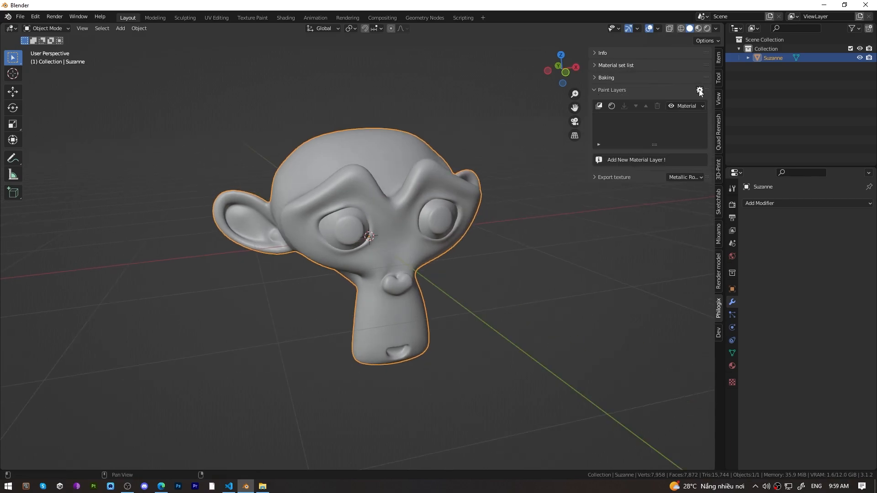
Check the shader's channel settings, then add the material layer 'Test'
{"action": "left_click", "coordinate": [700, 90]}
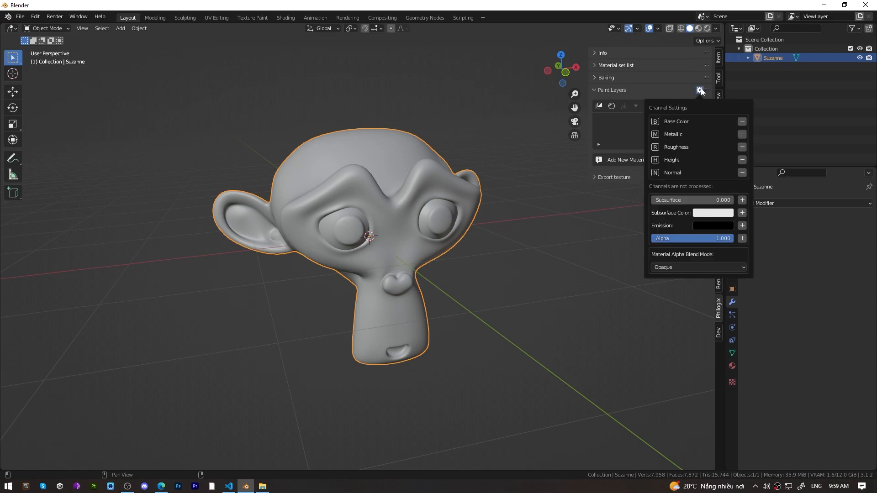
{"action": "left_click", "coordinate": [700, 90]}
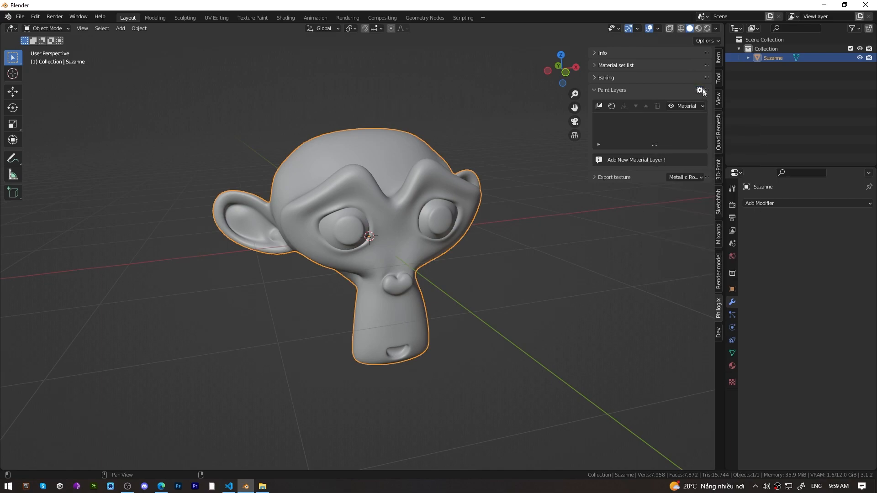
{"action": "left_click", "coordinate": [700, 90]}
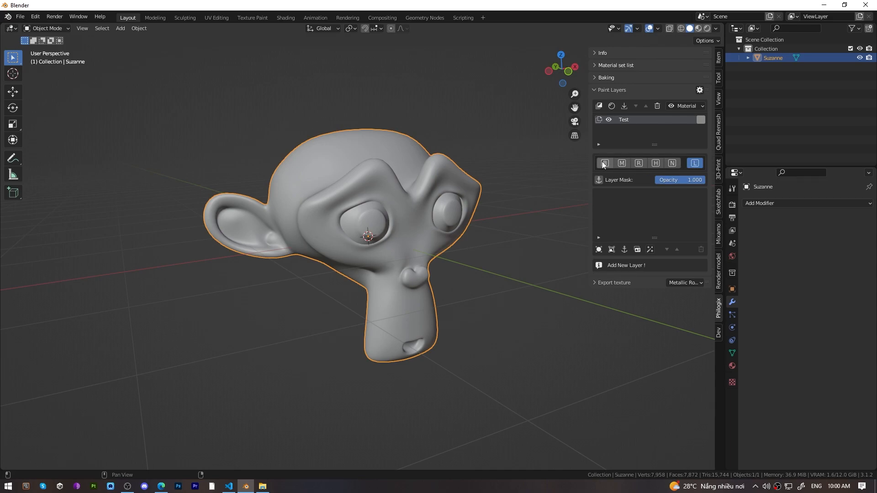
Cycle the Test layer through Metallic, Normal and mask channels, ending on Base Color
{"action": "left_click", "coordinate": [604, 163]}
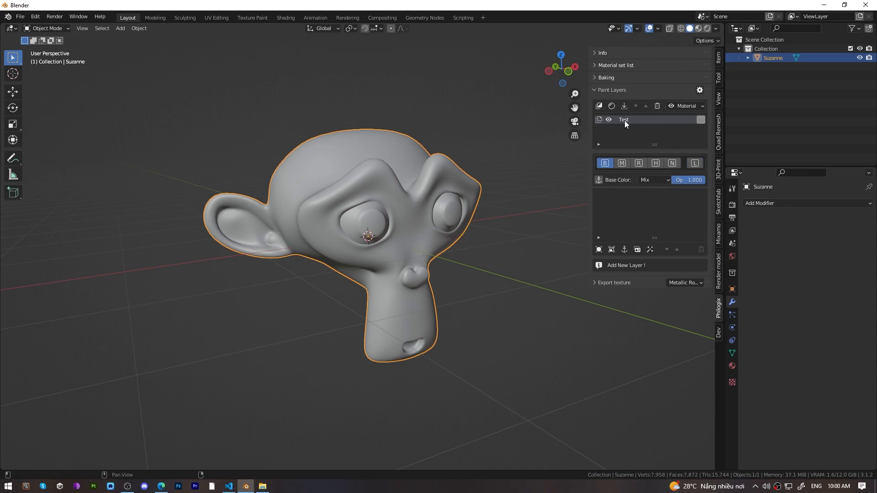
{"action": "left_click", "coordinate": [700, 90]}
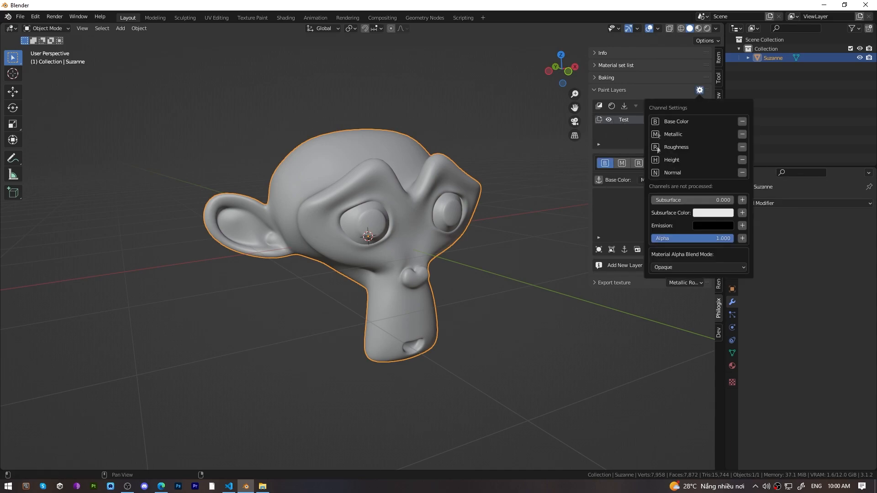
{"action": "left_click", "coordinate": [620, 162]}
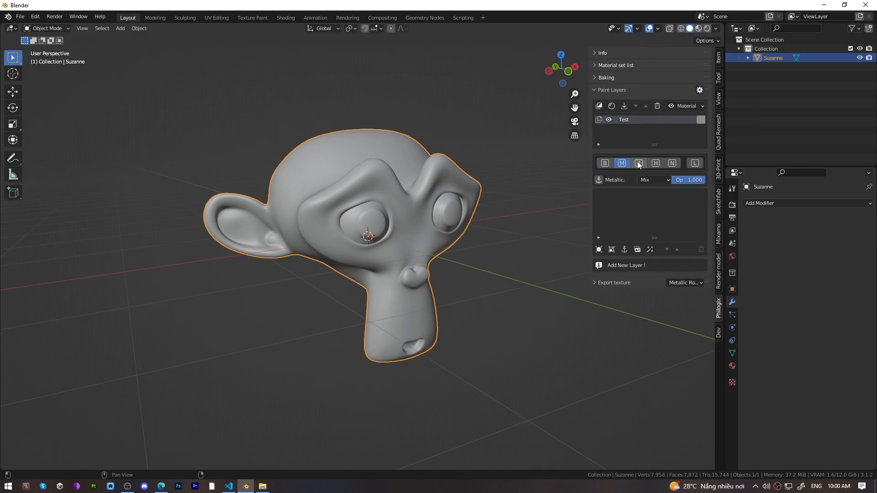
{"action": "left_click", "coordinate": [672, 163]}
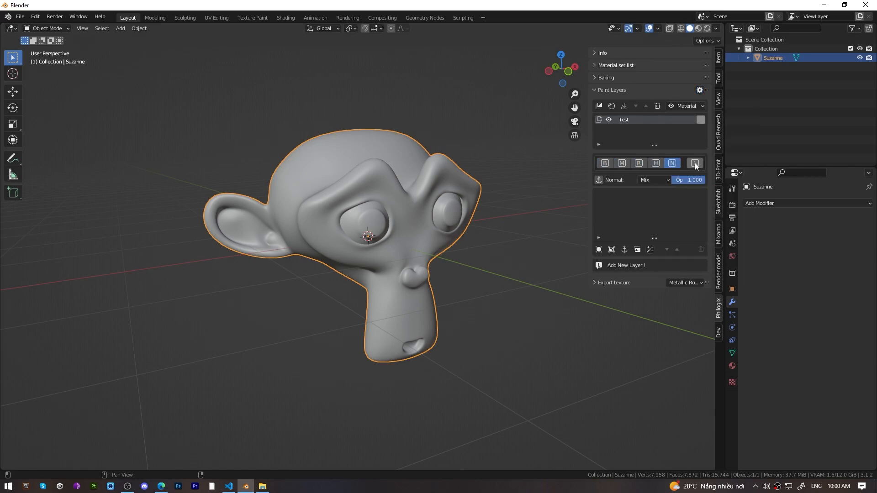
{"action": "left_click", "coordinate": [695, 162]}
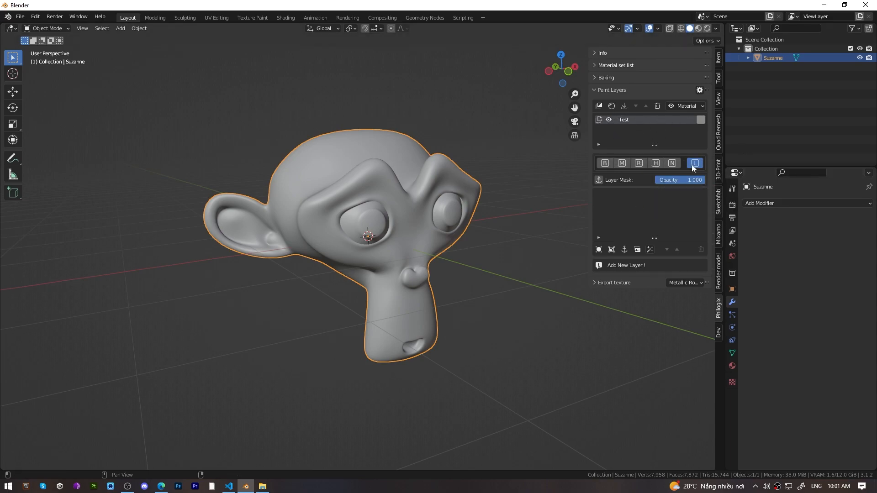
{"action": "left_click", "coordinate": [604, 162]}
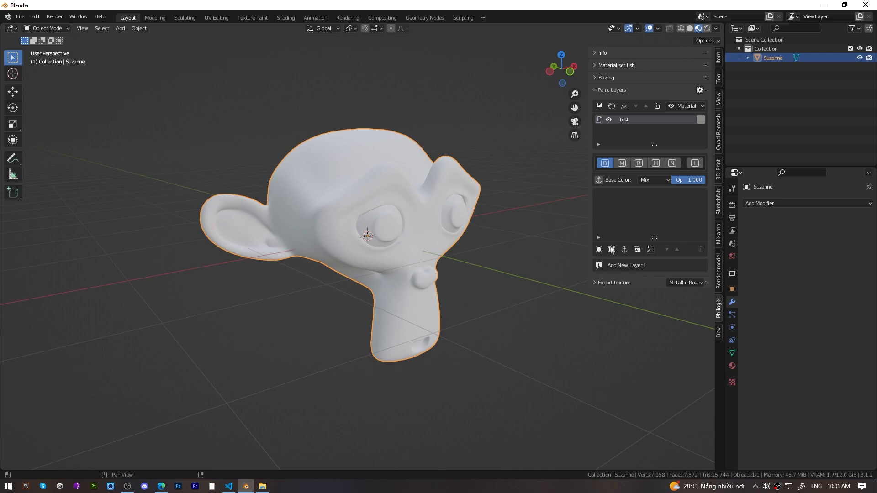
{"action": "mouse_move", "coordinate": [611, 250]}
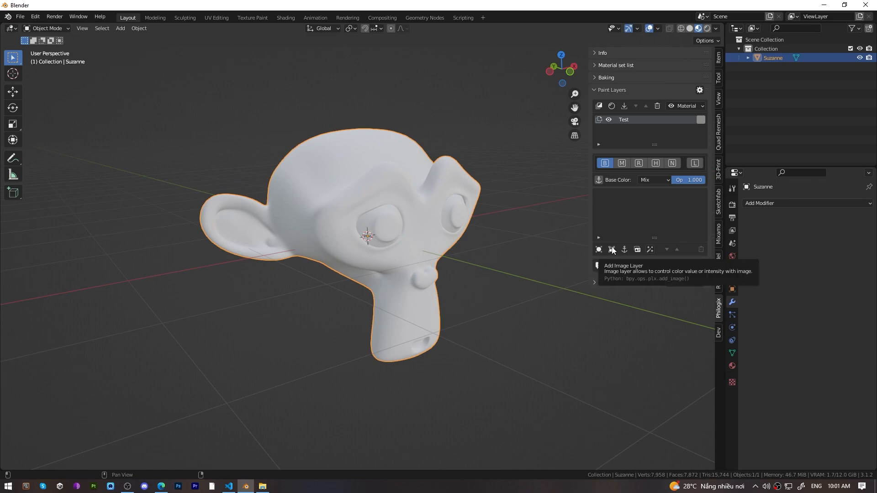
Add image layer 'Layer 0' to Base Color and browse Suzanne's baked images
{"action": "left_click", "coordinate": [612, 250]}
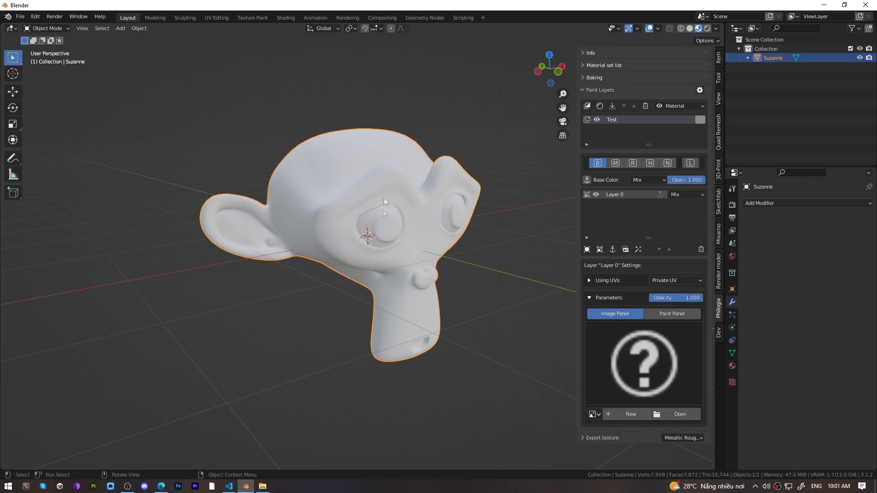
{"action": "mouse_move", "coordinate": [285, 214]}
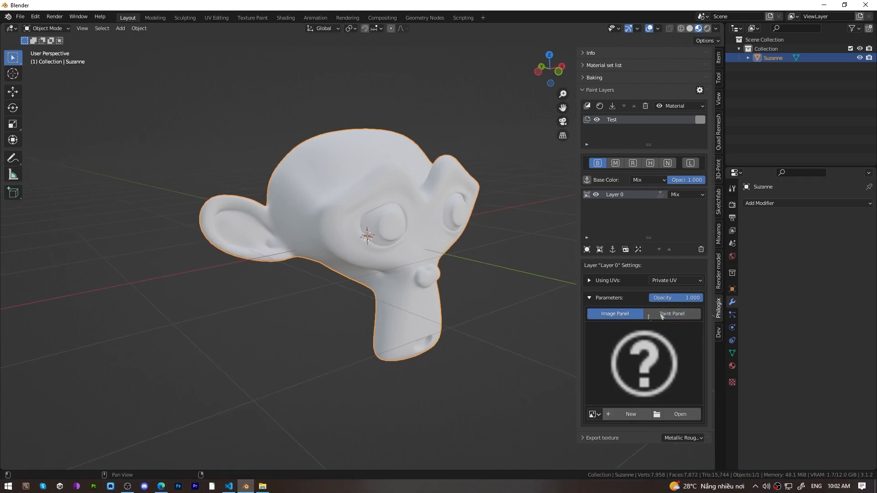
{"action": "left_click", "coordinate": [614, 314]}
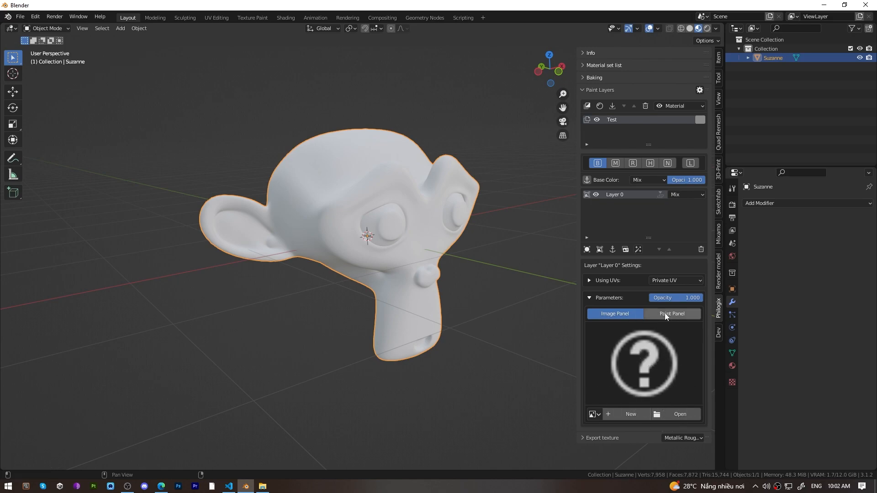
{"action": "left_click", "coordinate": [671, 314]}
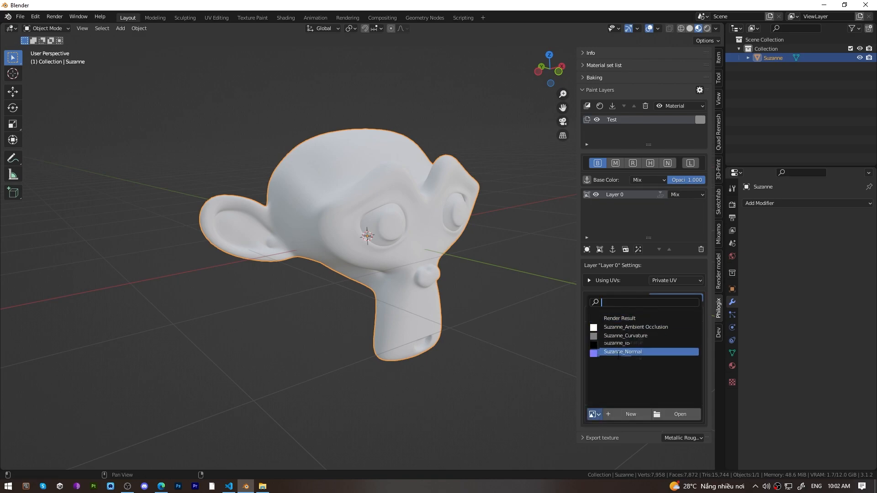
{"action": "mouse_move", "coordinate": [620, 318]}
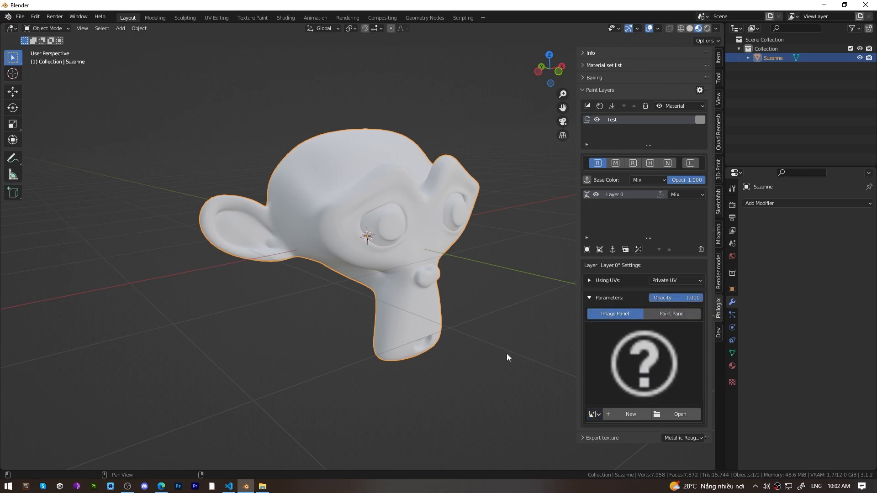
Load the pink noise screenshot into Layer 0 and check its Alpha and Channels Output options
{"action": "left_click", "coordinate": [680, 414]}
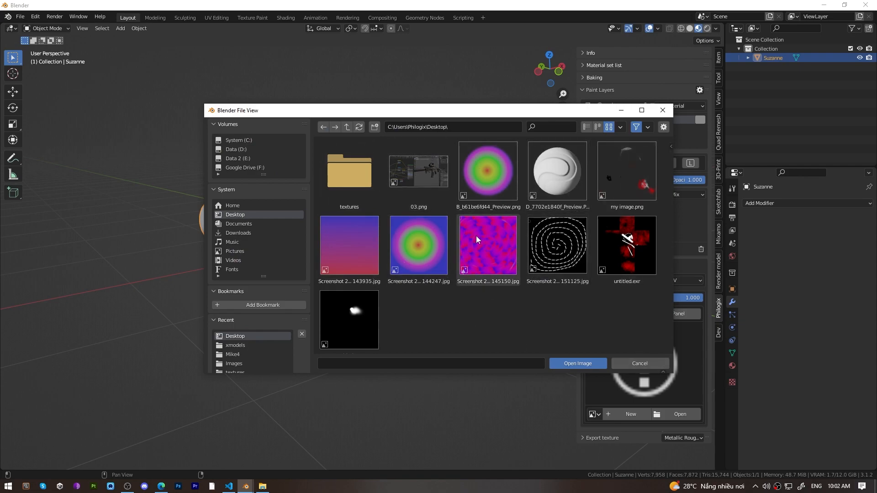
{"action": "left_click", "coordinate": [578, 363]}
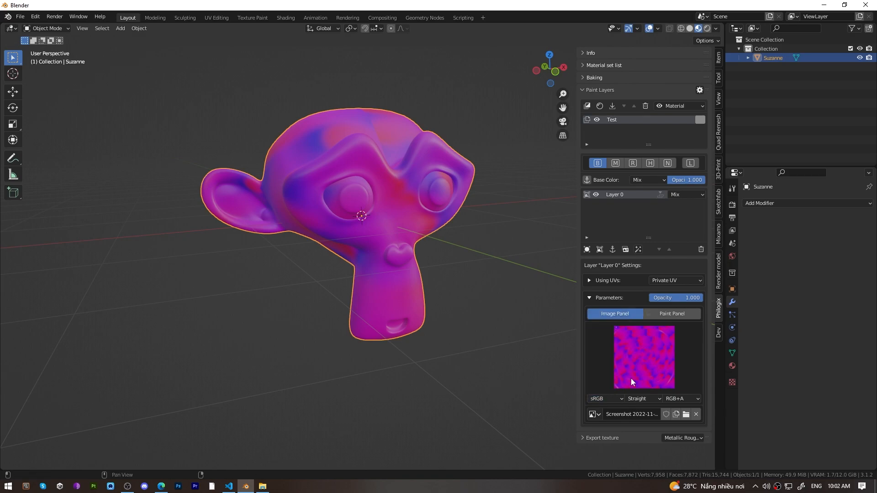
{"action": "left_click", "coordinate": [642, 399]}
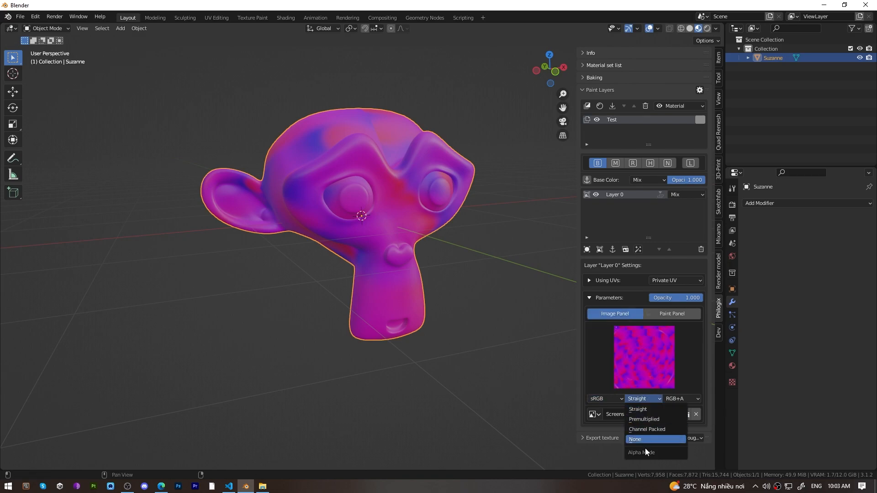
{"action": "mouse_move", "coordinate": [646, 451]}
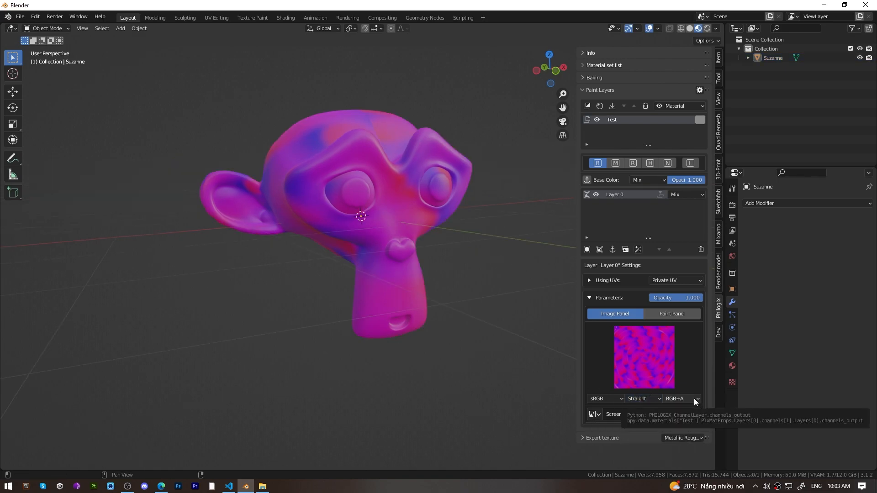
{"action": "left_click", "coordinate": [682, 399]}
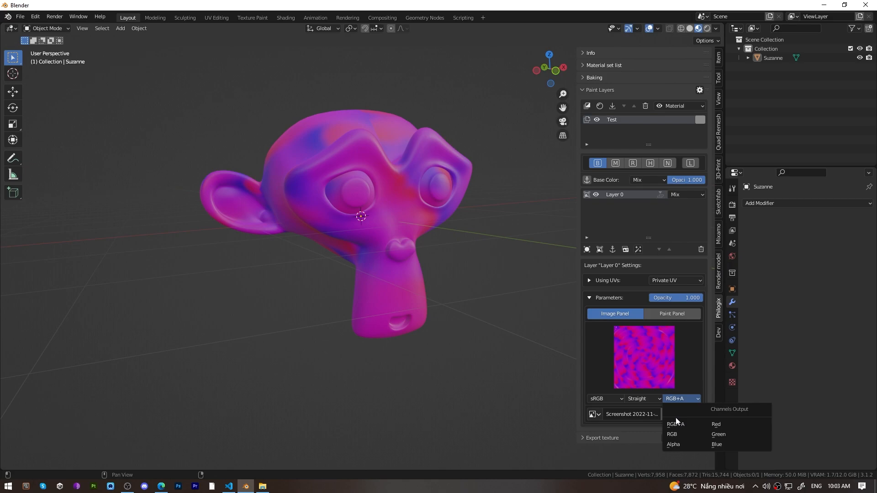
{"action": "mouse_move", "coordinate": [676, 424]}
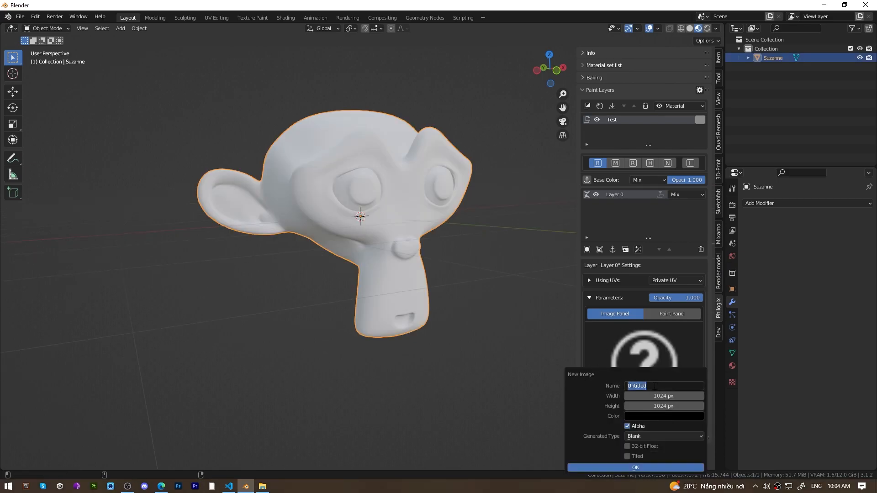
Create a blank 1024 × 1024 px image named 'My Image' for Layer 0
{"action": "type", "text": "M"}
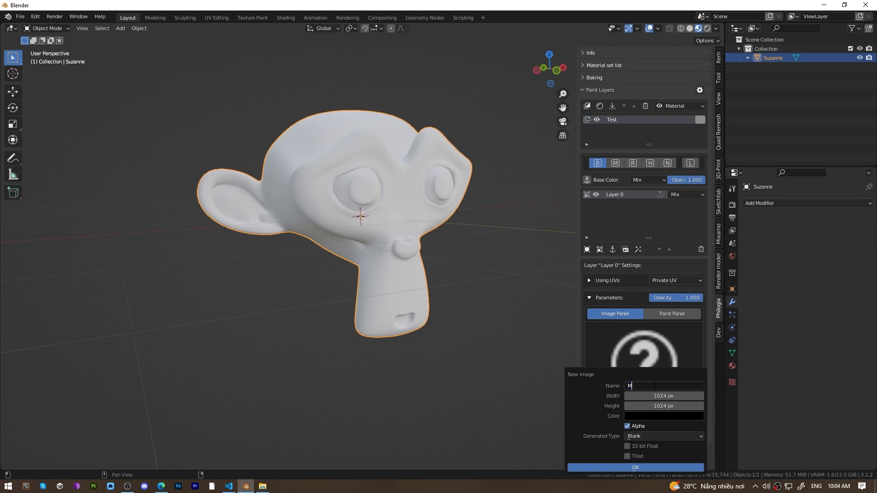
{"action": "type", "text": "y Image"}
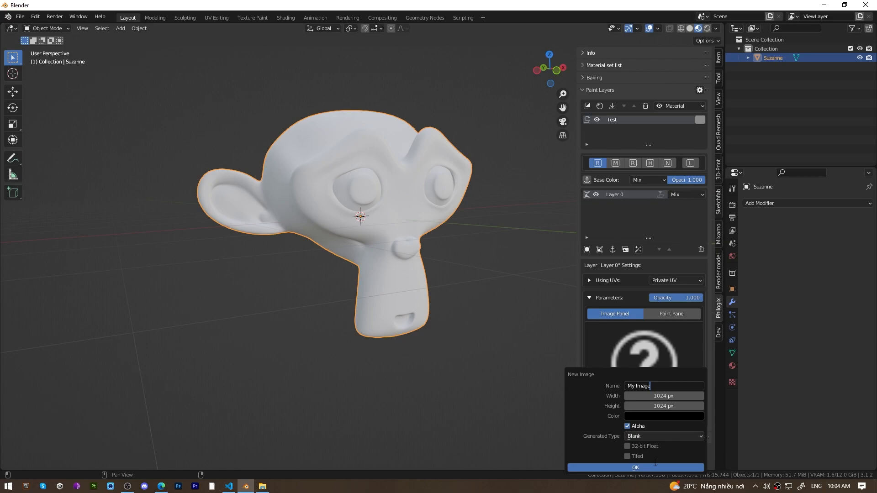
{"action": "left_click", "coordinate": [635, 467]}
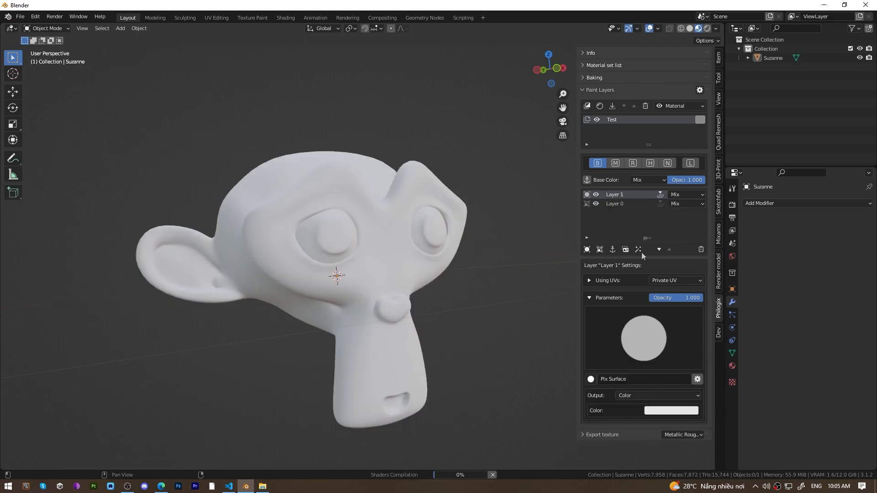
{"action": "left_click", "coordinate": [671, 411]}
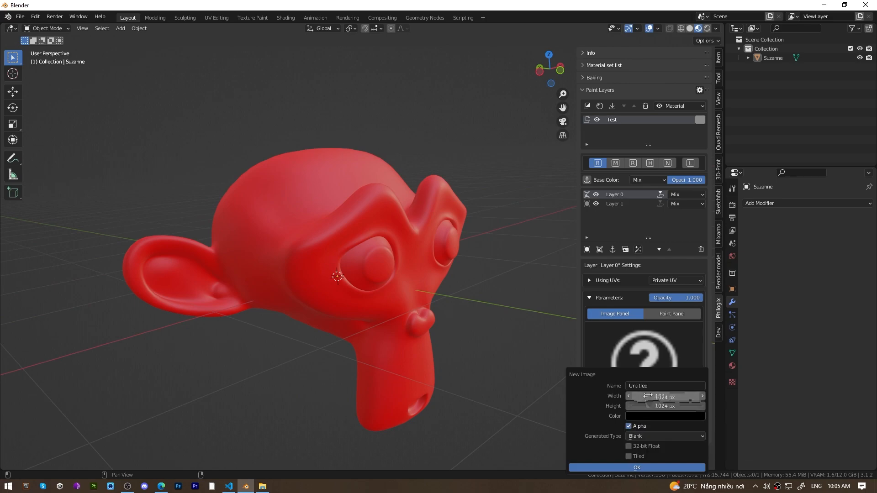
{"action": "left_click", "coordinate": [664, 407]}
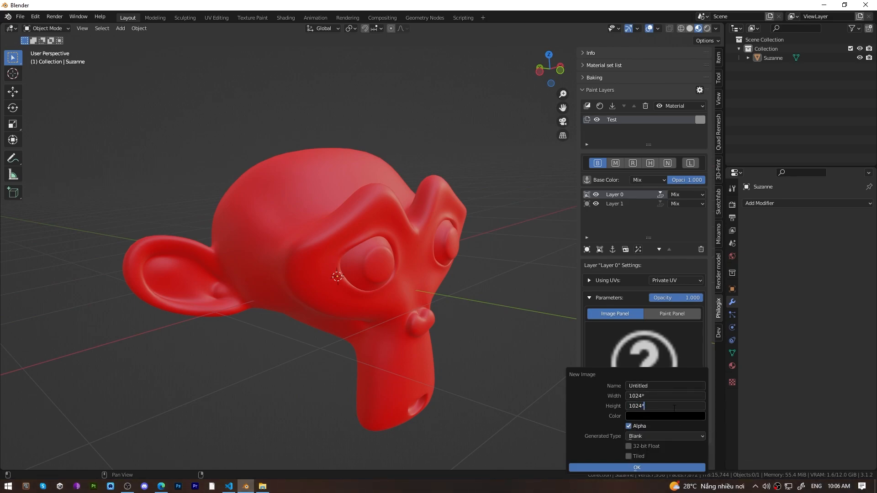
{"action": "left_click", "coordinate": [665, 416]}
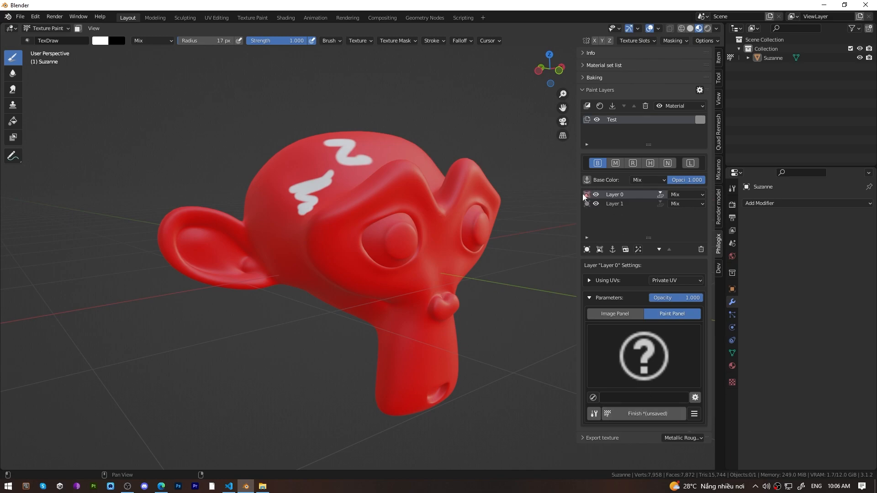
{"action": "mouse_move", "coordinate": [586, 195]}
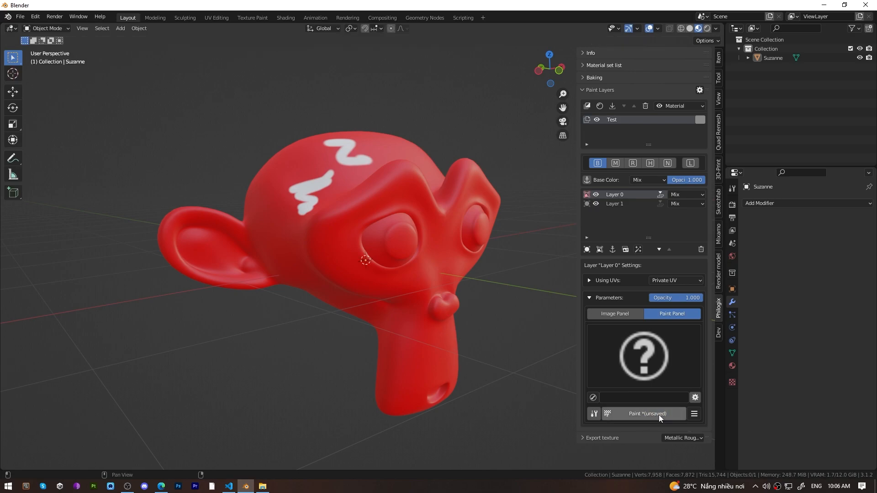
Resume painting and save Layer 0's painted image via Save As / Pack
{"action": "left_click", "coordinate": [695, 414]}
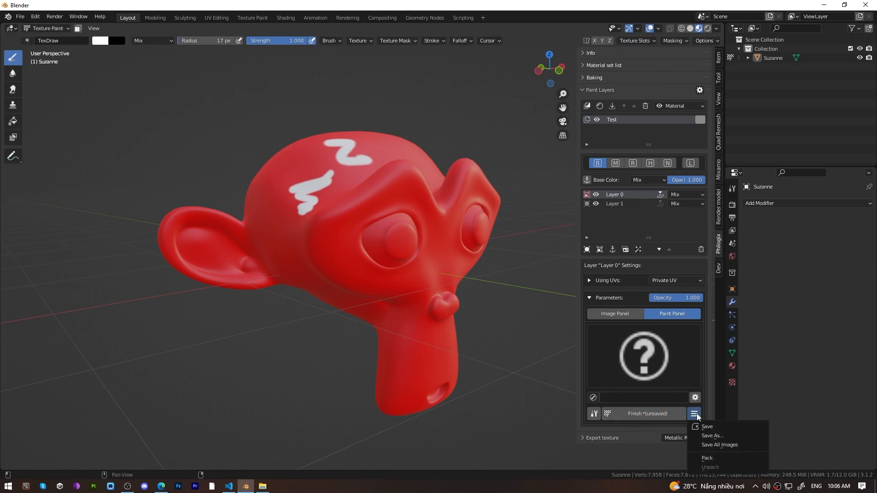
{"action": "mouse_move", "coordinate": [720, 444]}
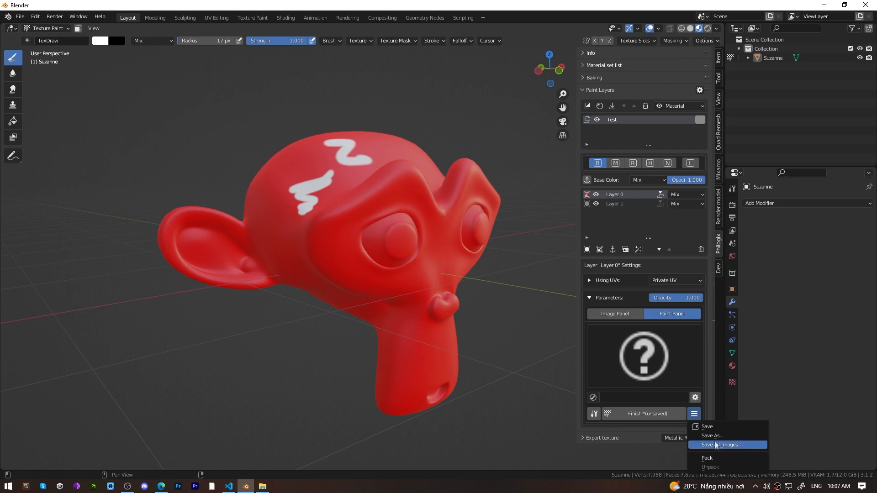
{"action": "mouse_move", "coordinate": [714, 458]}
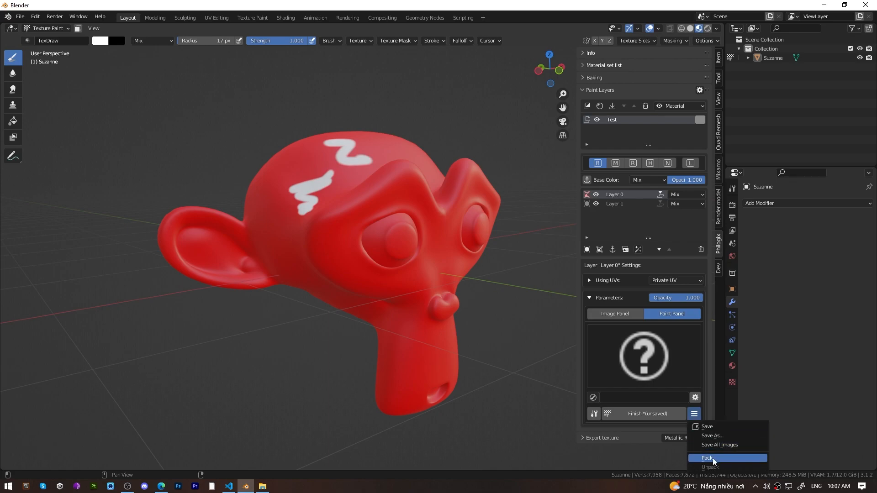
{"action": "mouse_move", "coordinate": [712, 436]}
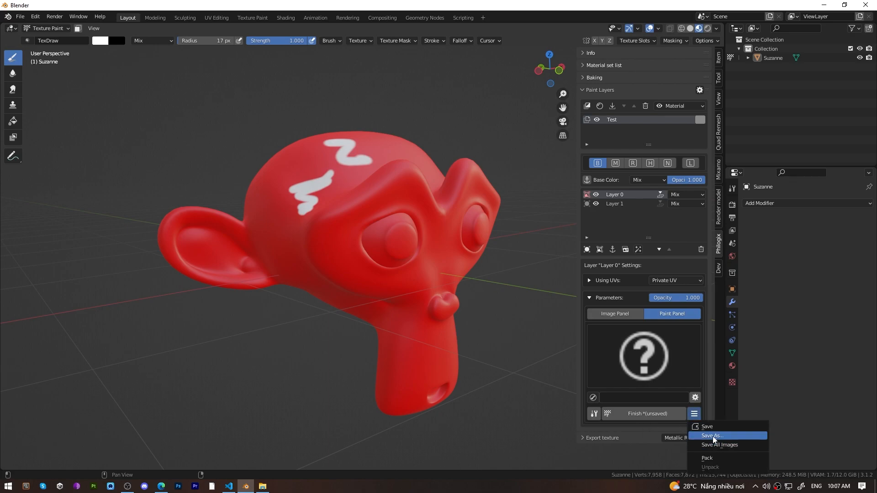
{"action": "left_click", "coordinate": [712, 436]}
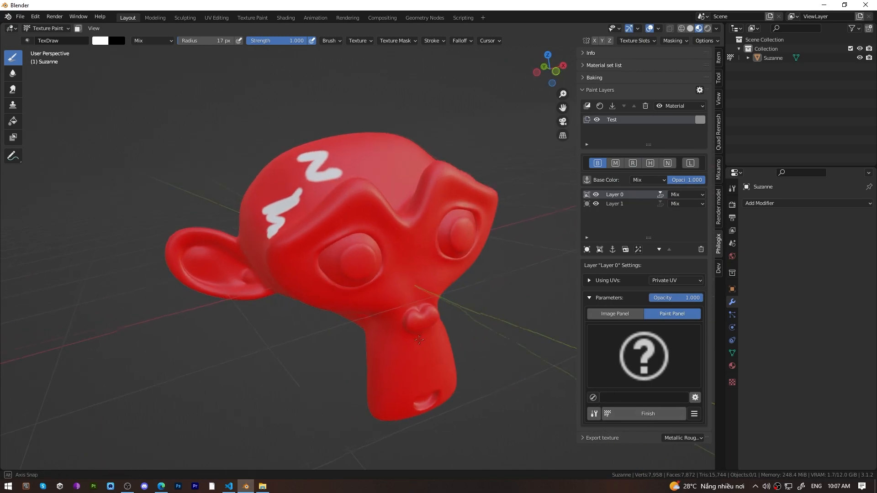
Browse the brush library, try Cracks 2, and settle on the Bristle brush
{"action": "left_click", "coordinate": [593, 398]}
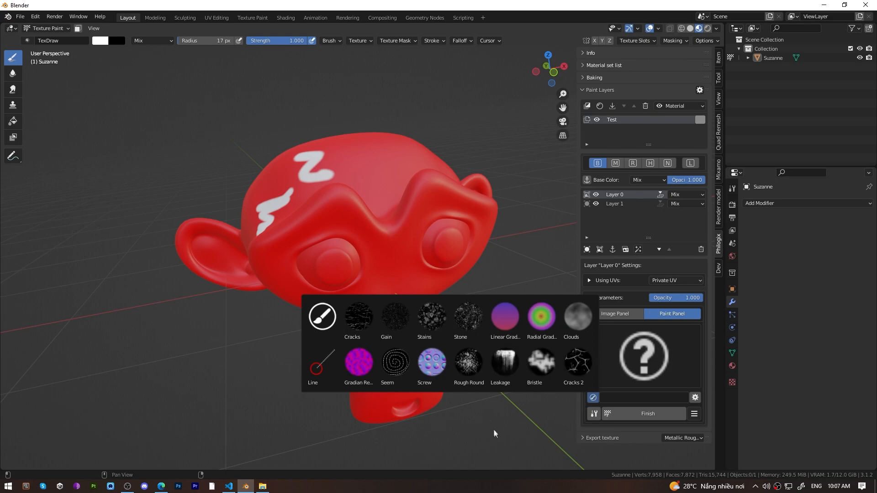
{"action": "left_click", "coordinate": [576, 364]}
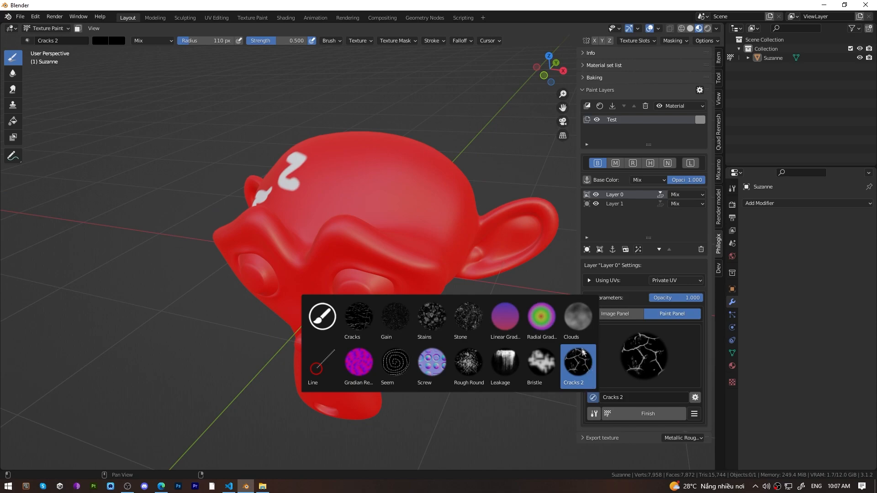
{"action": "left_click", "coordinate": [498, 364]}
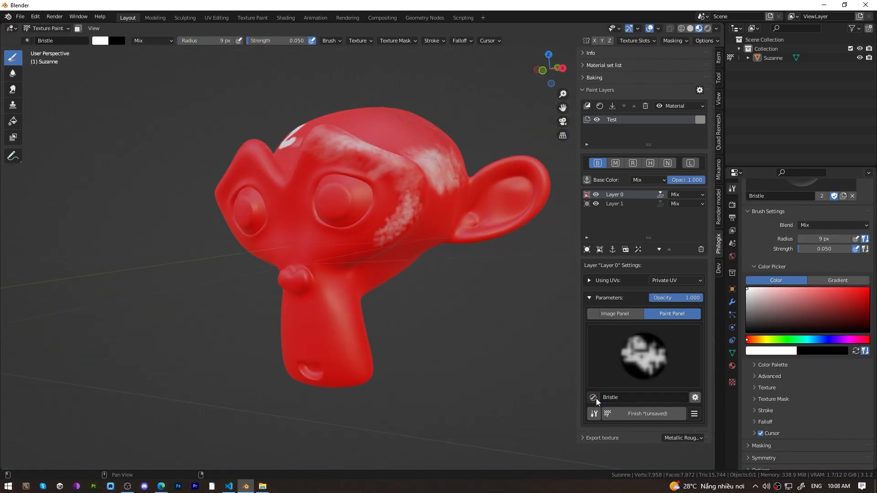
Raise the Bristle brush radius to 19 px and paint white streaks across Suzanne's face
{"action": "left_click", "coordinate": [593, 414]}
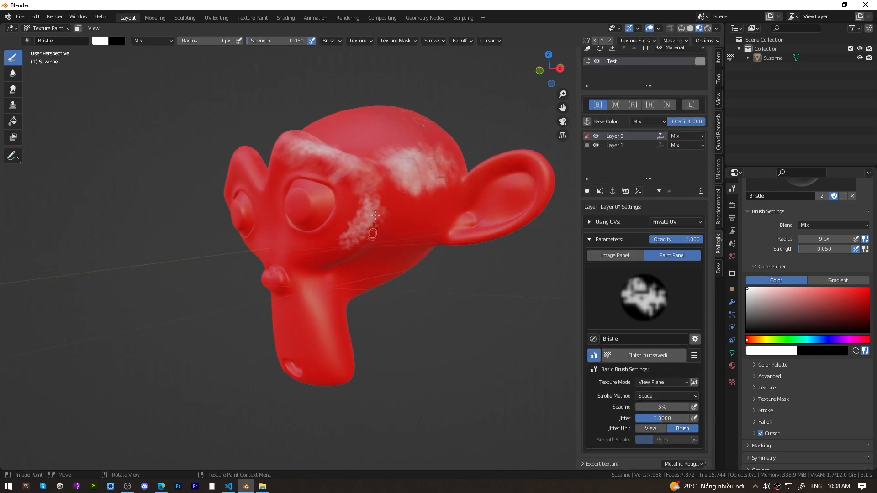
{"action": "left_click_drag", "start_coordinate": [372, 229], "coordinate": [356, 240]}
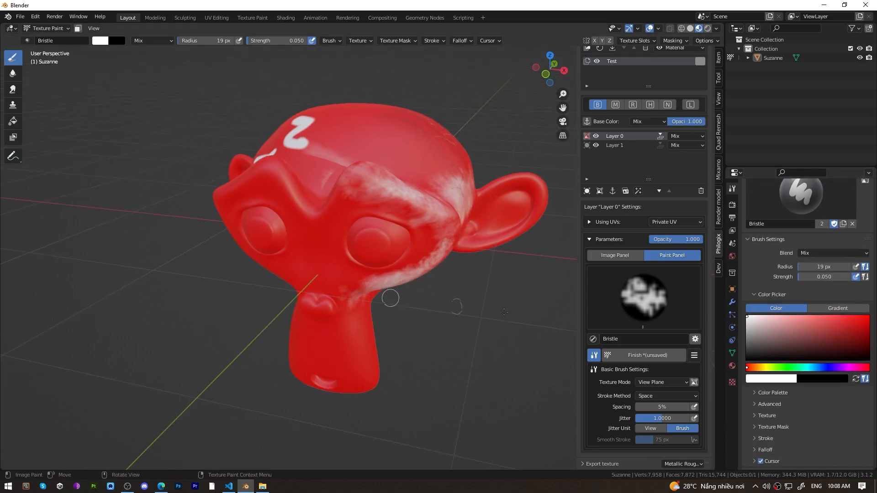
{"action": "mouse_move", "coordinate": [732, 190]}
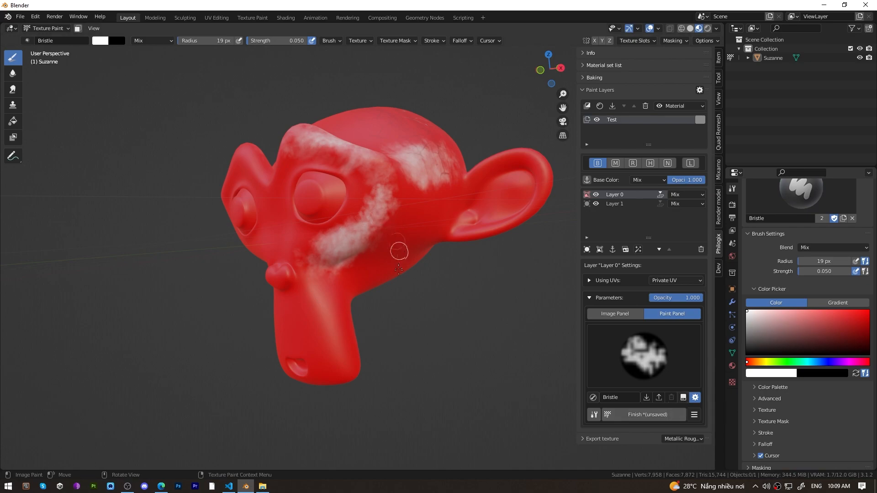
Rename the current brush to 'My Brush' and select it from the brush library
{"action": "left_click", "coordinate": [695, 398]}
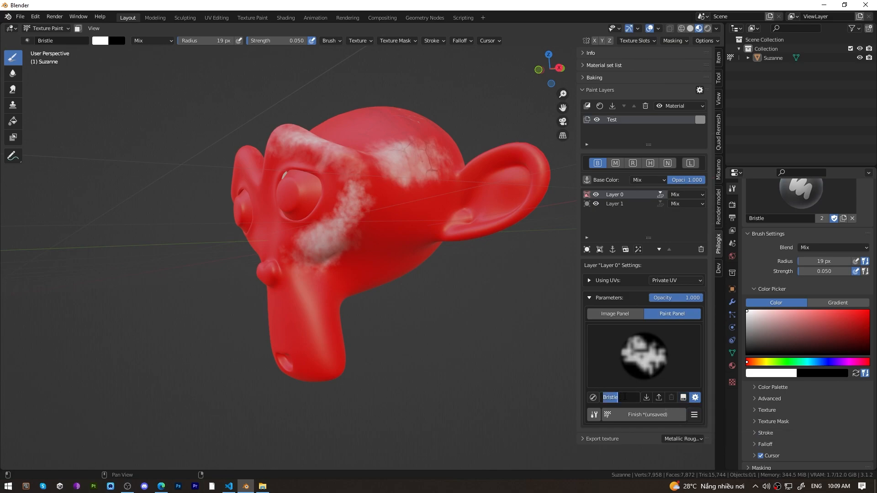
{"action": "type", "text": "M"}
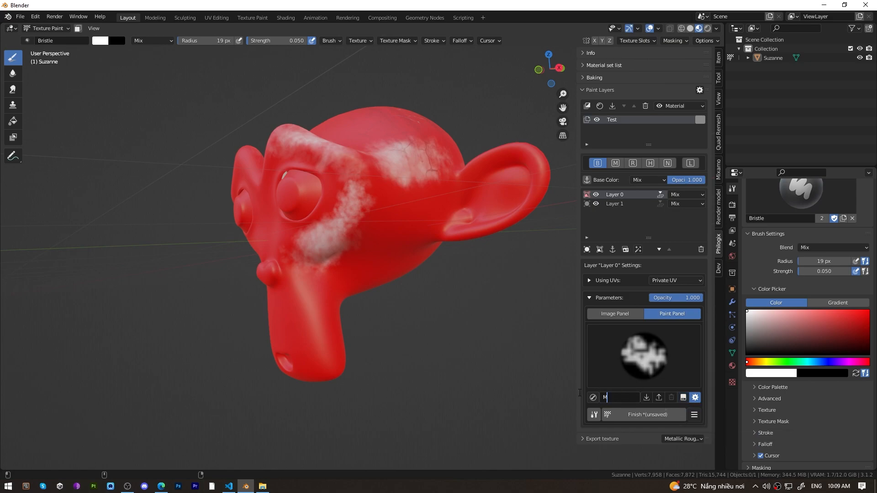
{"action": "type", "text": "y Brush"}
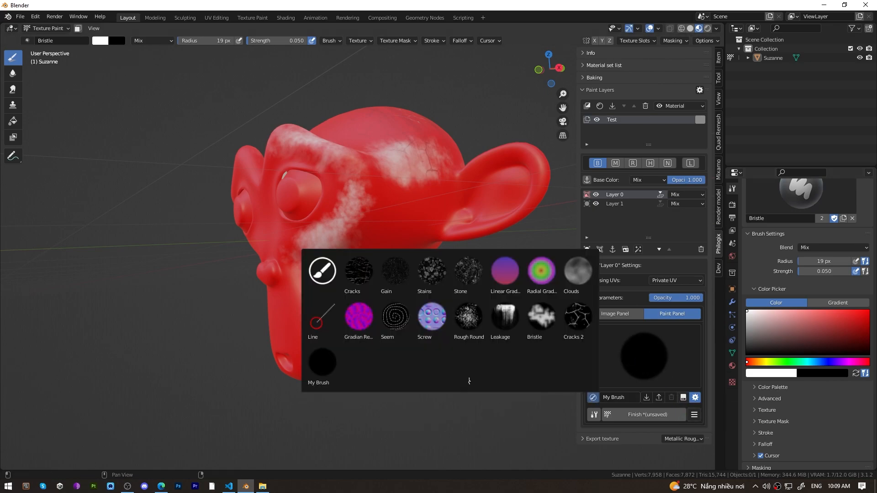
{"action": "left_click", "coordinate": [322, 362]}
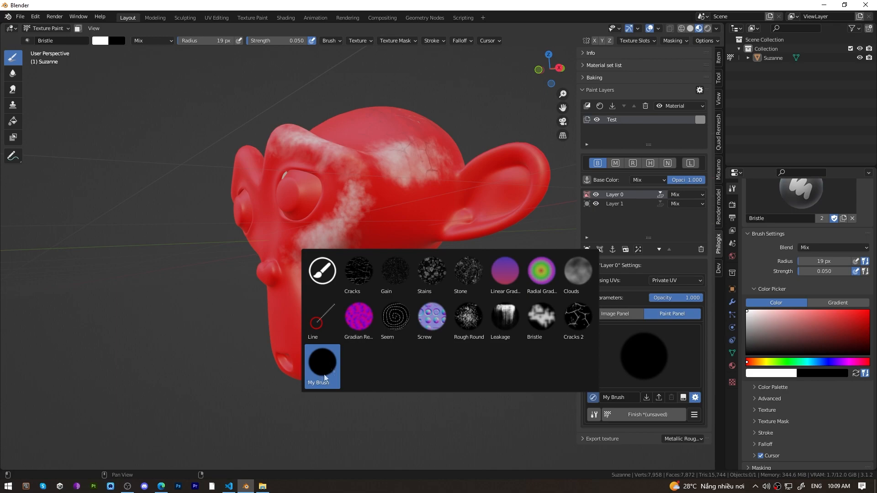
{"action": "mouse_move", "coordinate": [498, 382]}
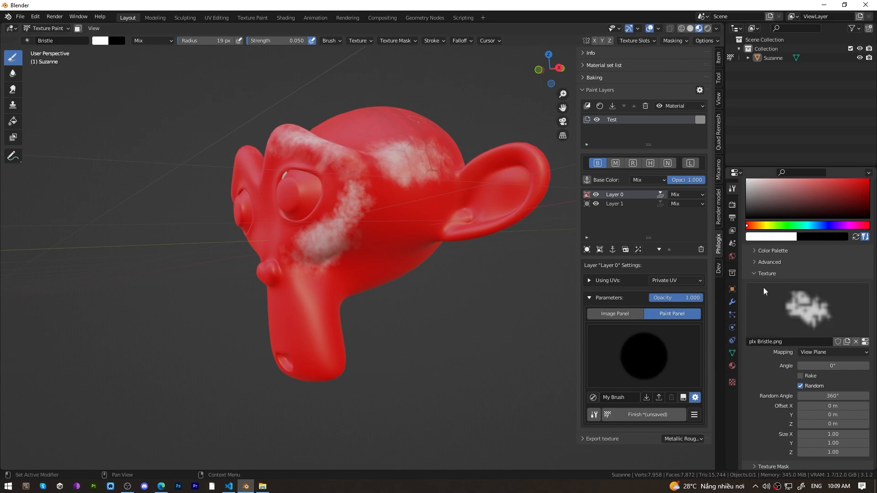
Save the current Bristle brush settings into My Brush and reselect it from the library
{"action": "left_click", "coordinate": [683, 398]}
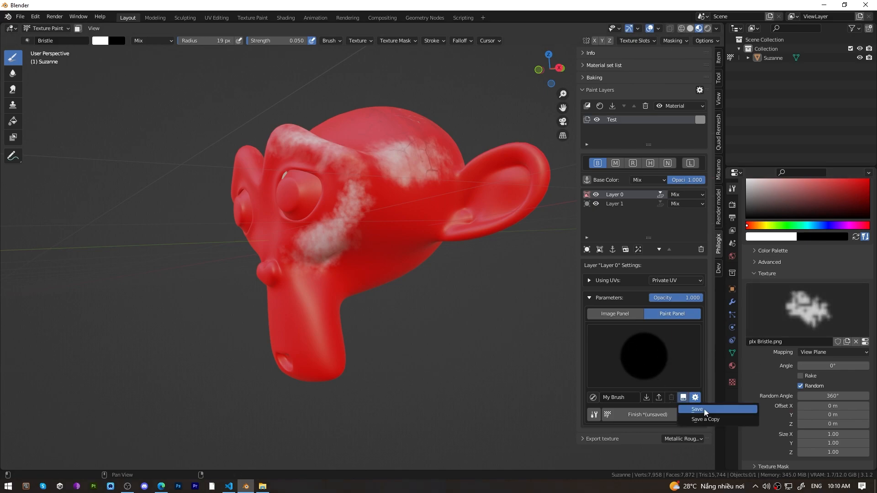
{"action": "left_click", "coordinate": [697, 409]}
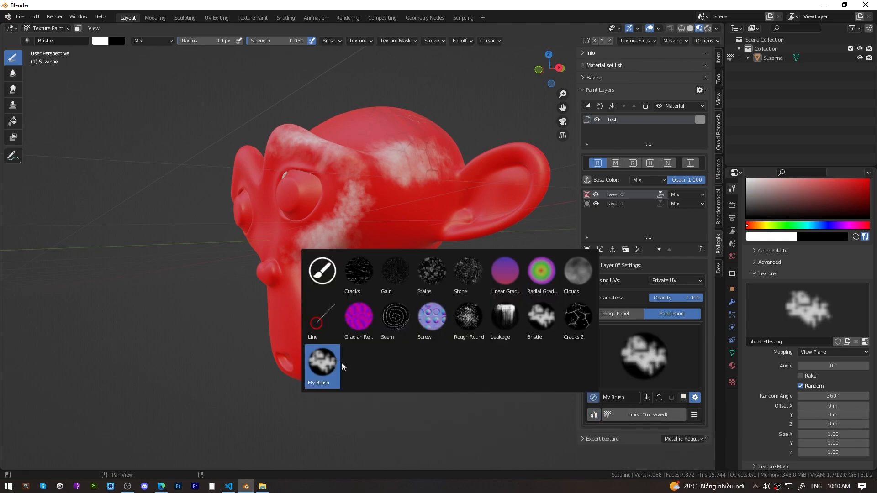
{"action": "left_click", "coordinate": [322, 363]}
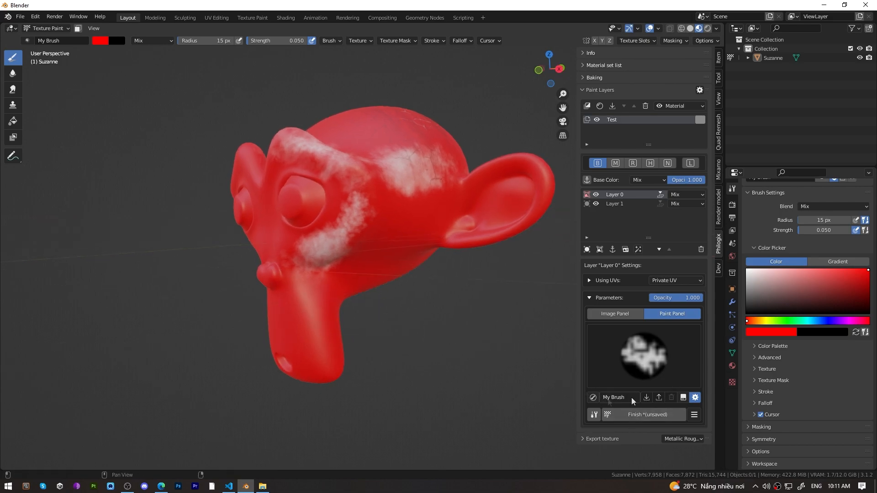
Export My Brush to the Desktop as My Brush.plxb, then import that file back
{"action": "left_click", "coordinate": [658, 398]}
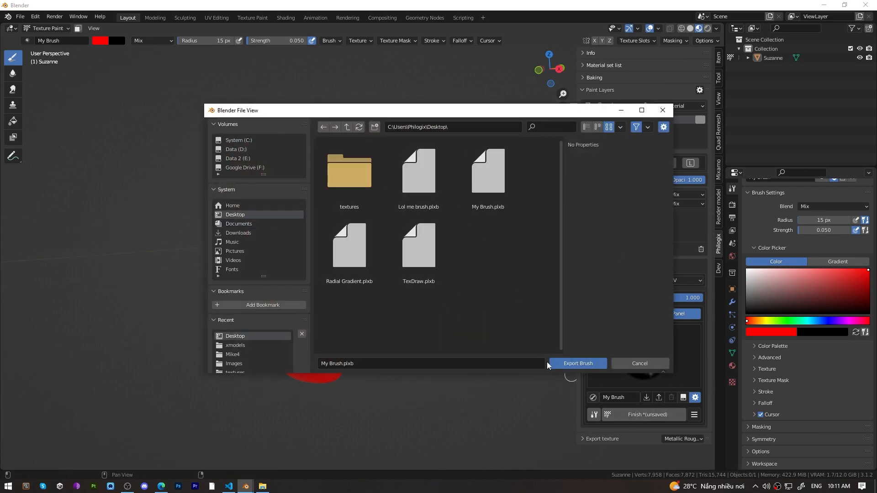
{"action": "left_click", "coordinate": [577, 363]}
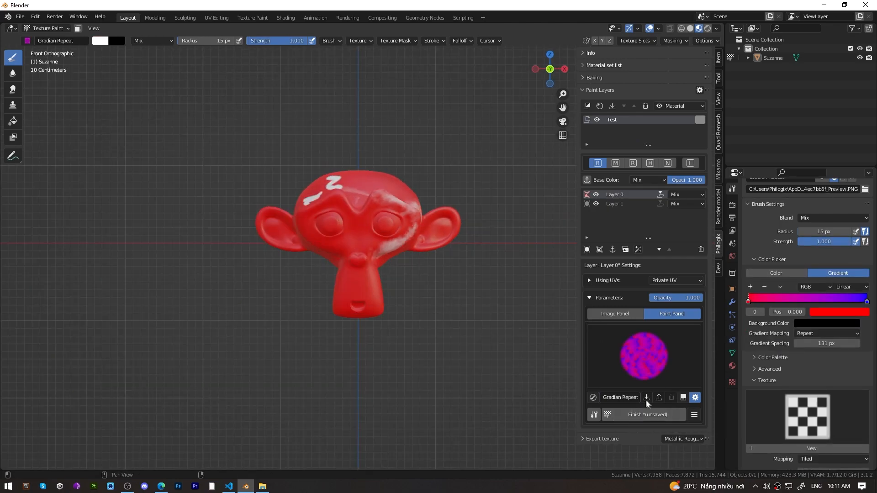
{"action": "left_click", "coordinate": [647, 398]}
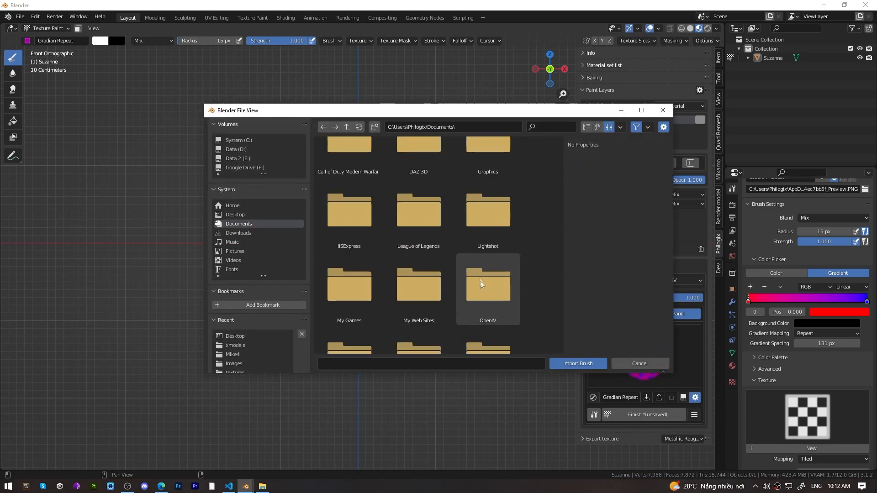
{"action": "left_click", "coordinate": [234, 214]}
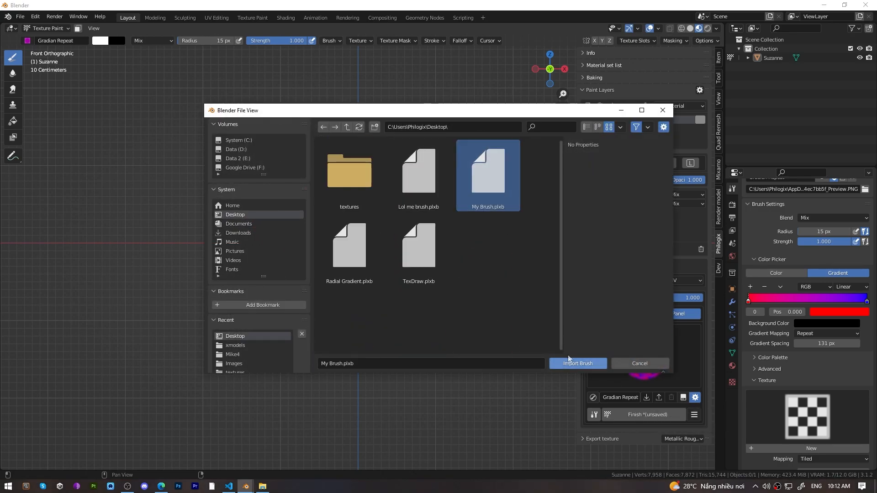
{"action": "left_click", "coordinate": [578, 364]}
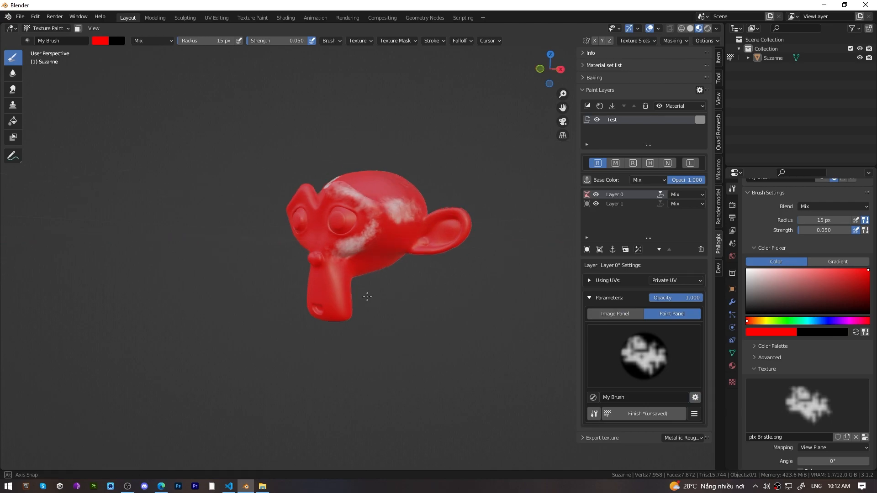
Show Layer 0's Untitled image in the Image Panel and orbit around Suzanne
{"action": "left_click", "coordinate": [614, 314]}
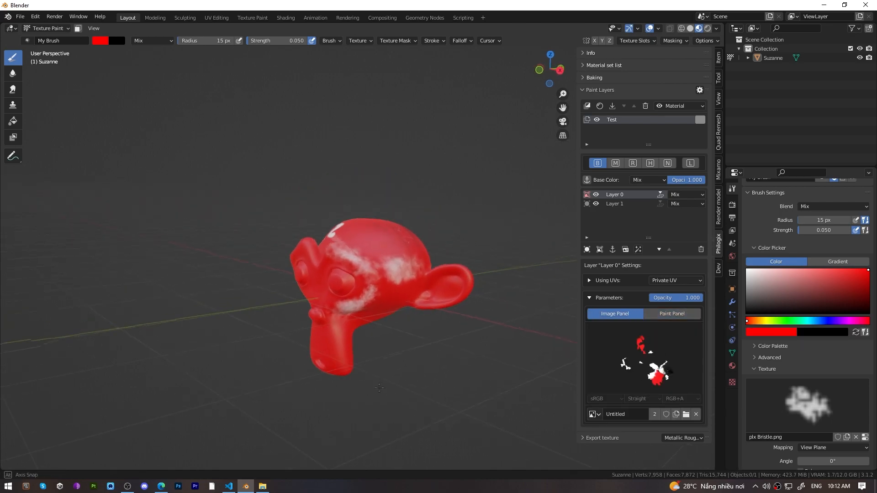
{"action": "left_click_drag", "start_coordinate": [379, 388], "coordinate": [394, 347]}
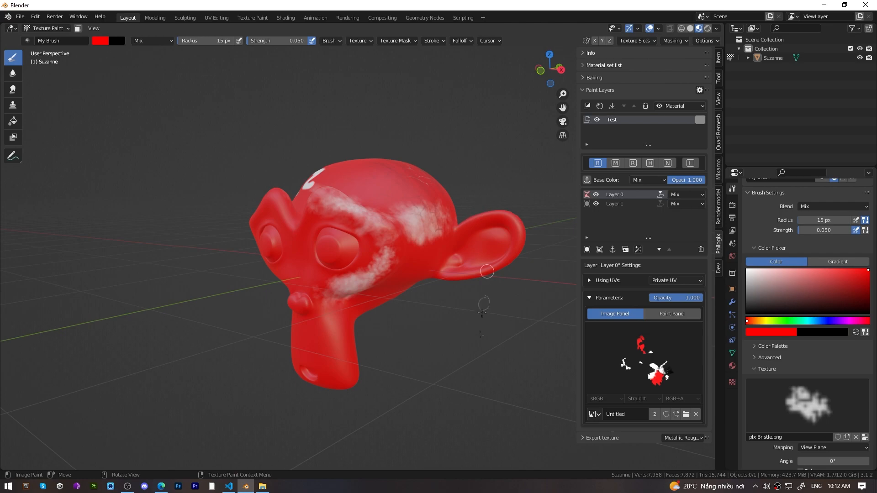
{"action": "left_click_drag", "start_coordinate": [486, 272], "coordinate": [374, 341]}
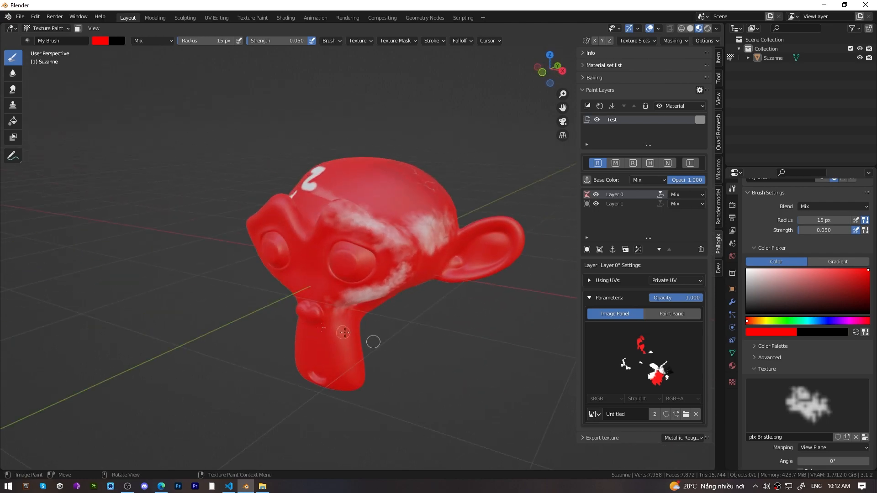